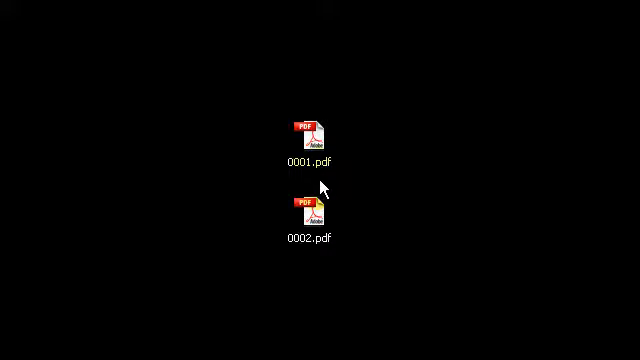
Open 0001.pdf from the desktop and show its page thumbnails in the navigation pane
{"action": "left_click", "coordinate": [316, 128]}
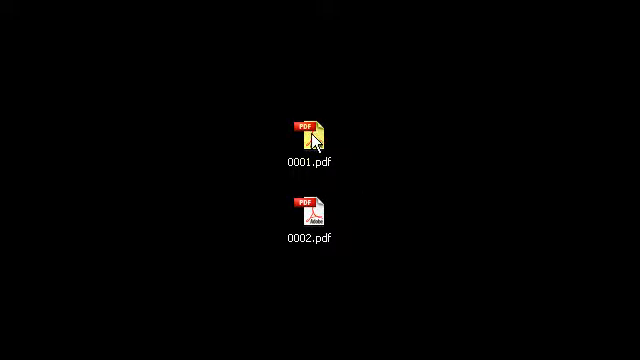
{"action": "double_click", "coordinate": [314, 128]}
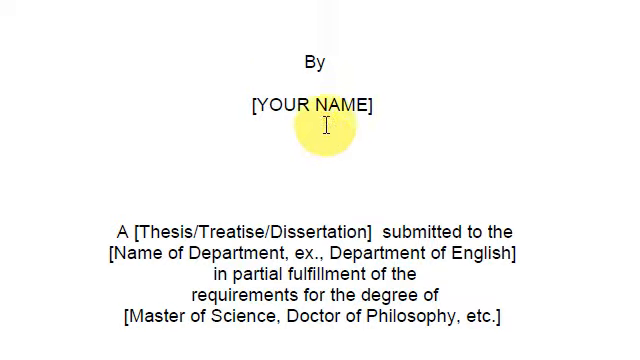
{"action": "scroll", "scroll_direction": "up", "scroll_amount": 3}
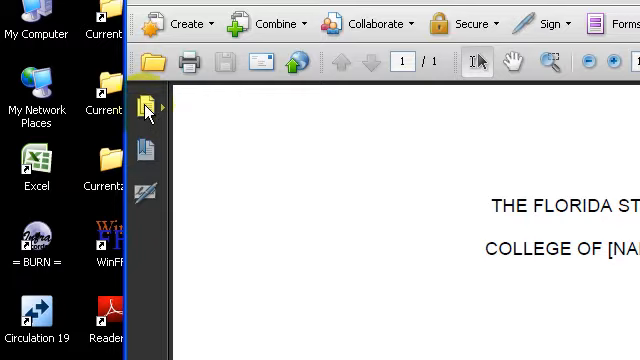
{"action": "mouse_move", "coordinate": [144, 104]}
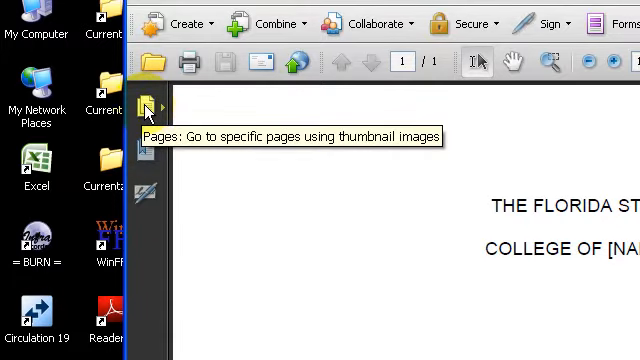
{"action": "left_click", "coordinate": [144, 104]}
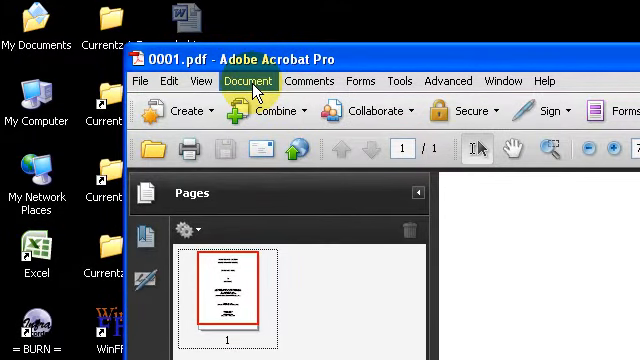
{"action": "mouse_move", "coordinate": [258, 90]}
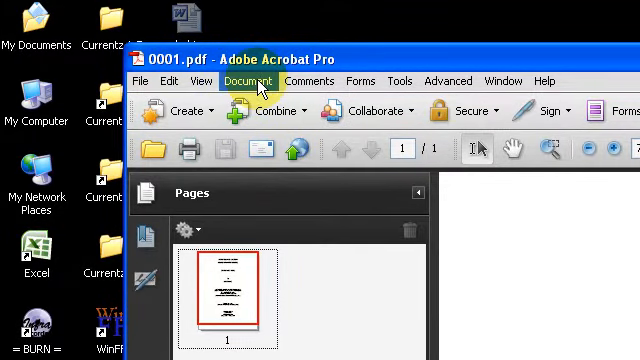
Start Insert Pages > From File and choose 0002.pdf as the source
{"action": "left_click", "coordinate": [248, 80]}
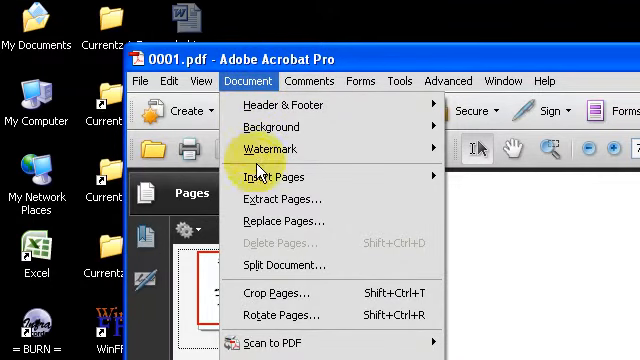
{"action": "mouse_move", "coordinate": [276, 176]}
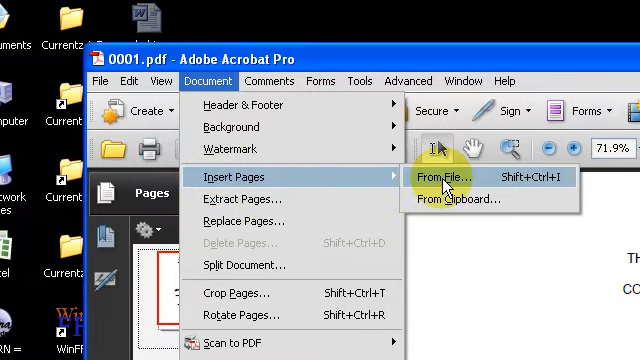
{"action": "left_click", "coordinate": [448, 176]}
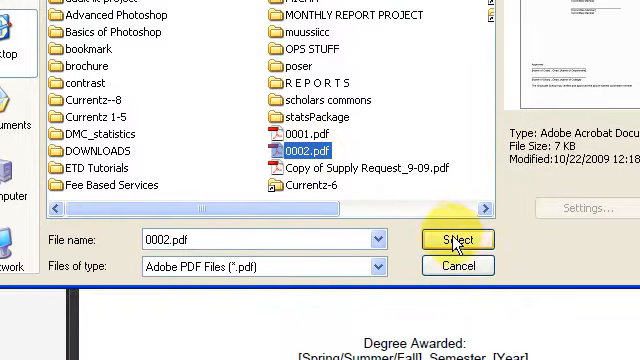
Insert 0002.pdf's pages after the last page, making 0001.pdf two pages
{"action": "left_click", "coordinate": [456, 238]}
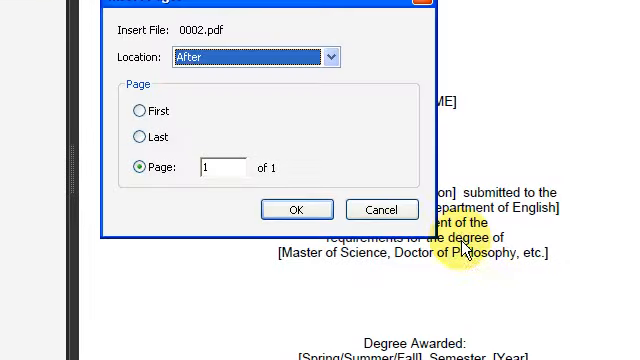
{"action": "left_click_drag", "start_coordinate": [280, 8], "coordinate": [198, 126]}
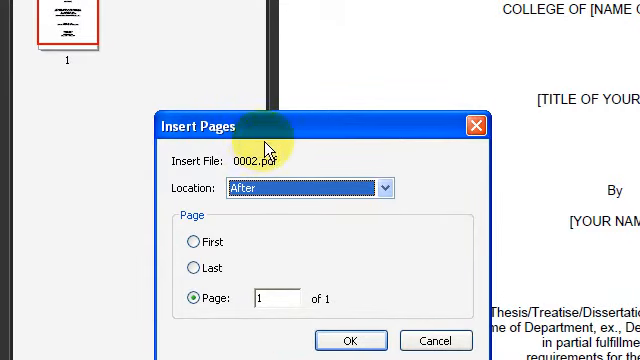
{"action": "left_click", "coordinate": [310, 188]}
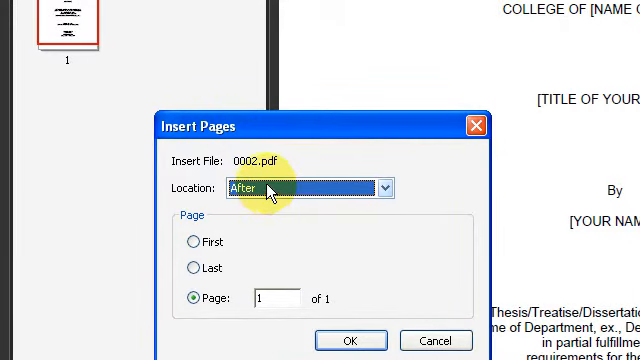
{"action": "left_click", "coordinate": [196, 268]}
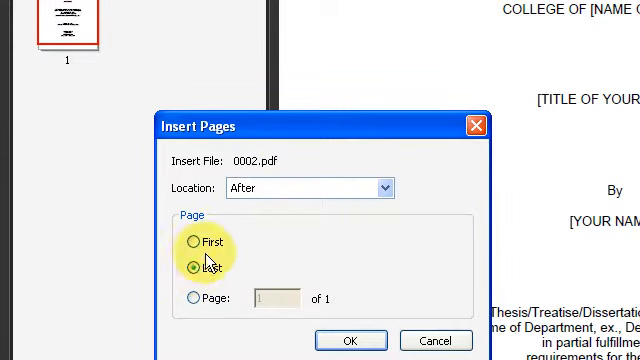
{"action": "left_click", "coordinate": [352, 340]}
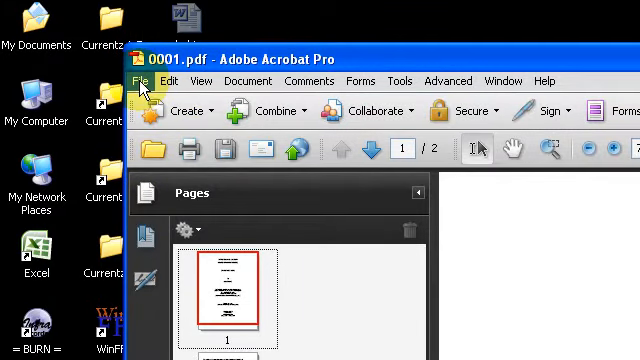
Save the combined two-page document as a new file 0003.pdf on the desktop
{"action": "left_click", "coordinate": [140, 80]}
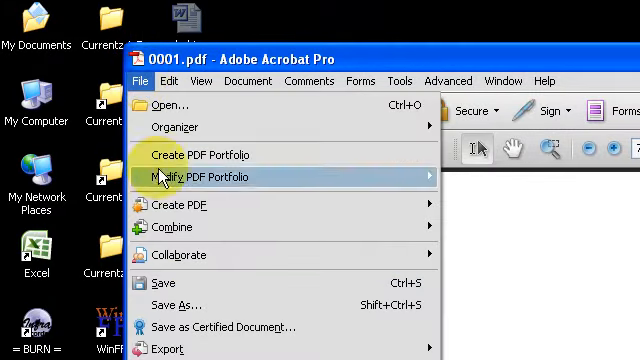
{"action": "left_click", "coordinate": [176, 304]}
{"action": "type", "text": "0003.pdf"}
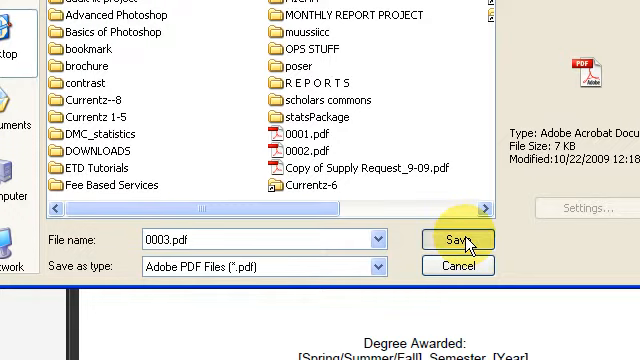
{"action": "left_click", "coordinate": [456, 240]}
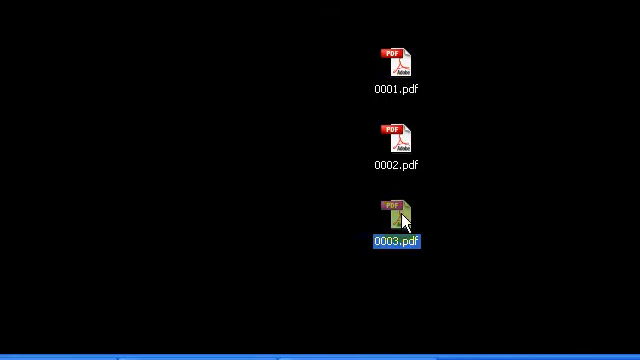
{"action": "mouse_move", "coordinate": [408, 212]}
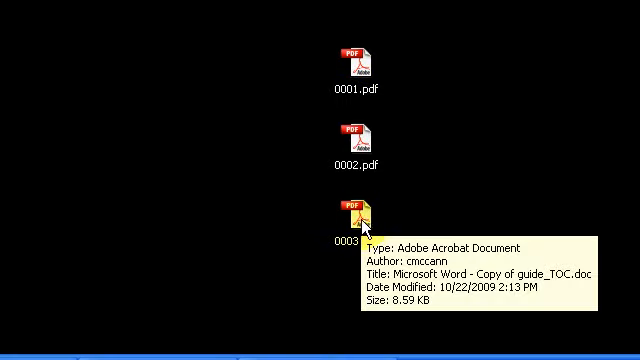
{"action": "mouse_move", "coordinate": [386, 212]}
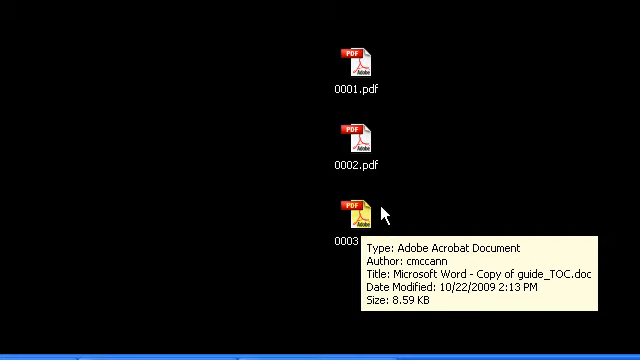